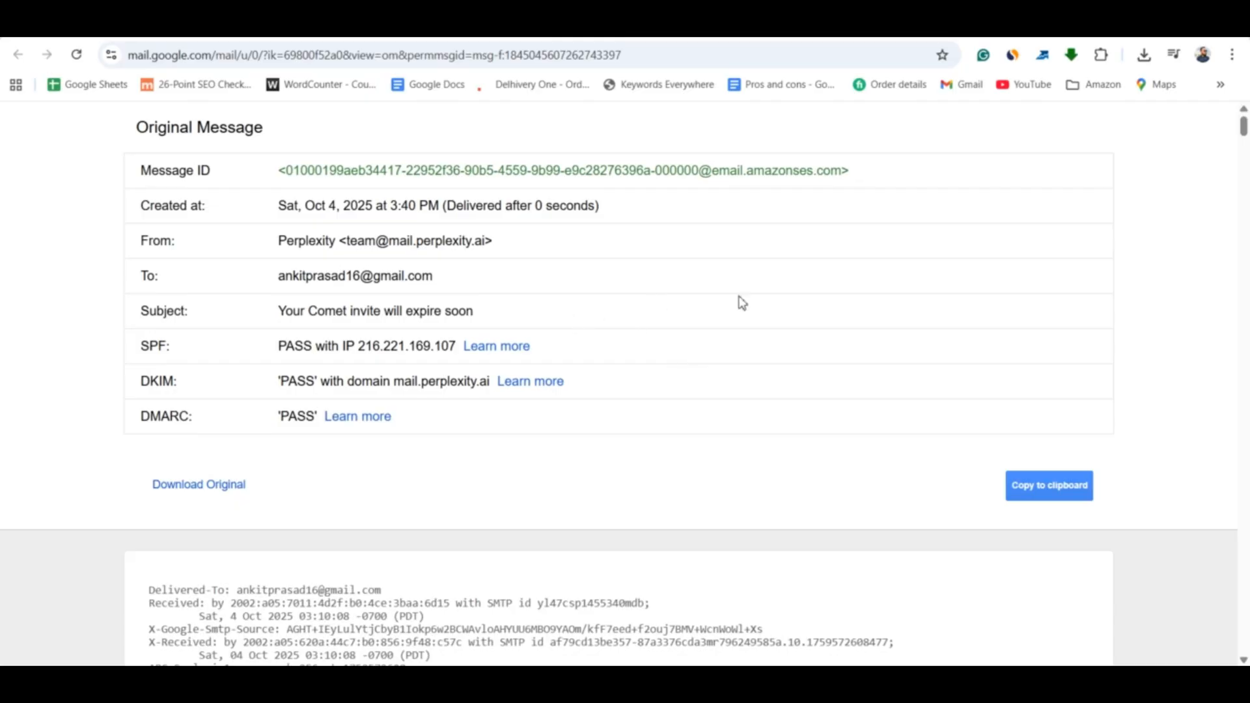
- Find the sender IP 216.221.169.107 in the Received line of the email's original headers
scroll(down, 3)
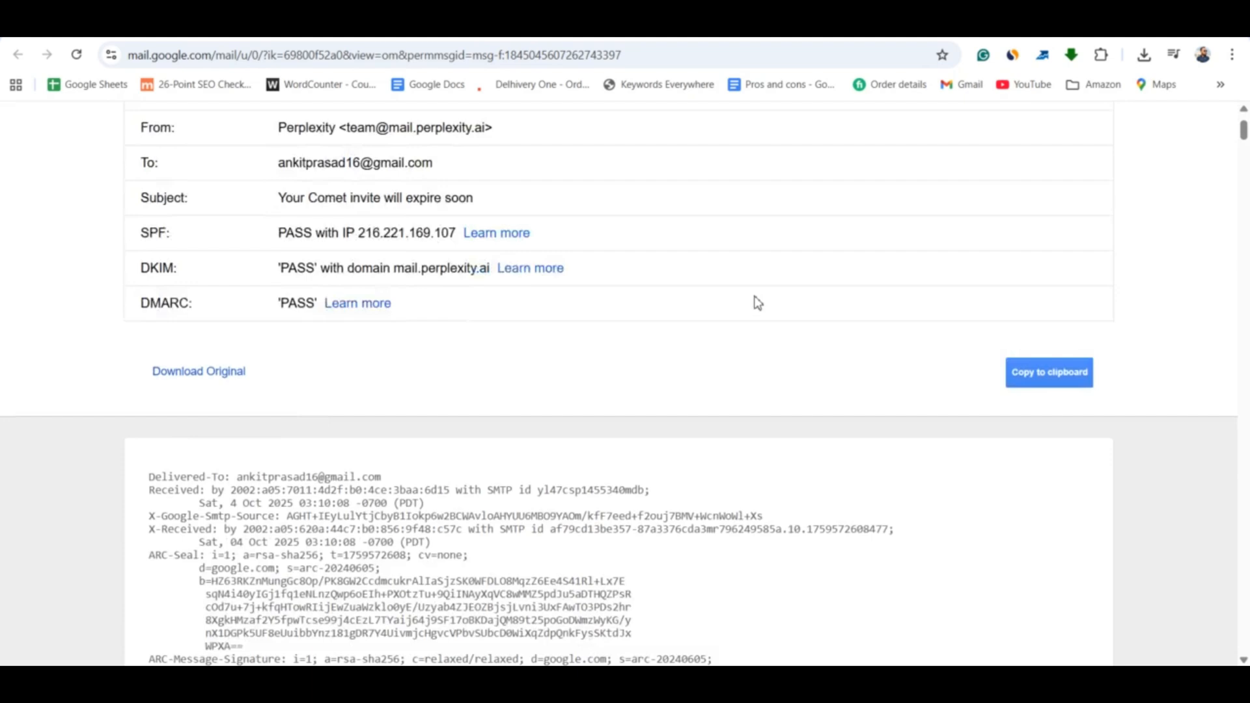
scroll(down, 3)
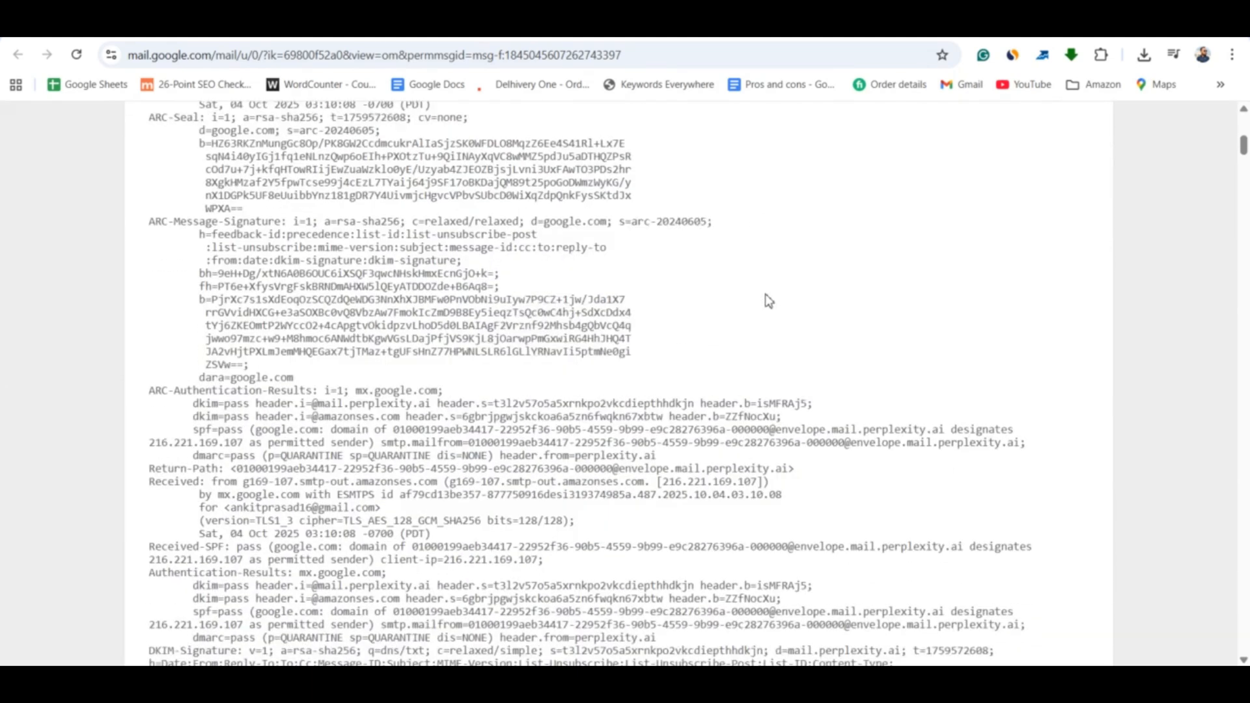
scroll(down, 3)
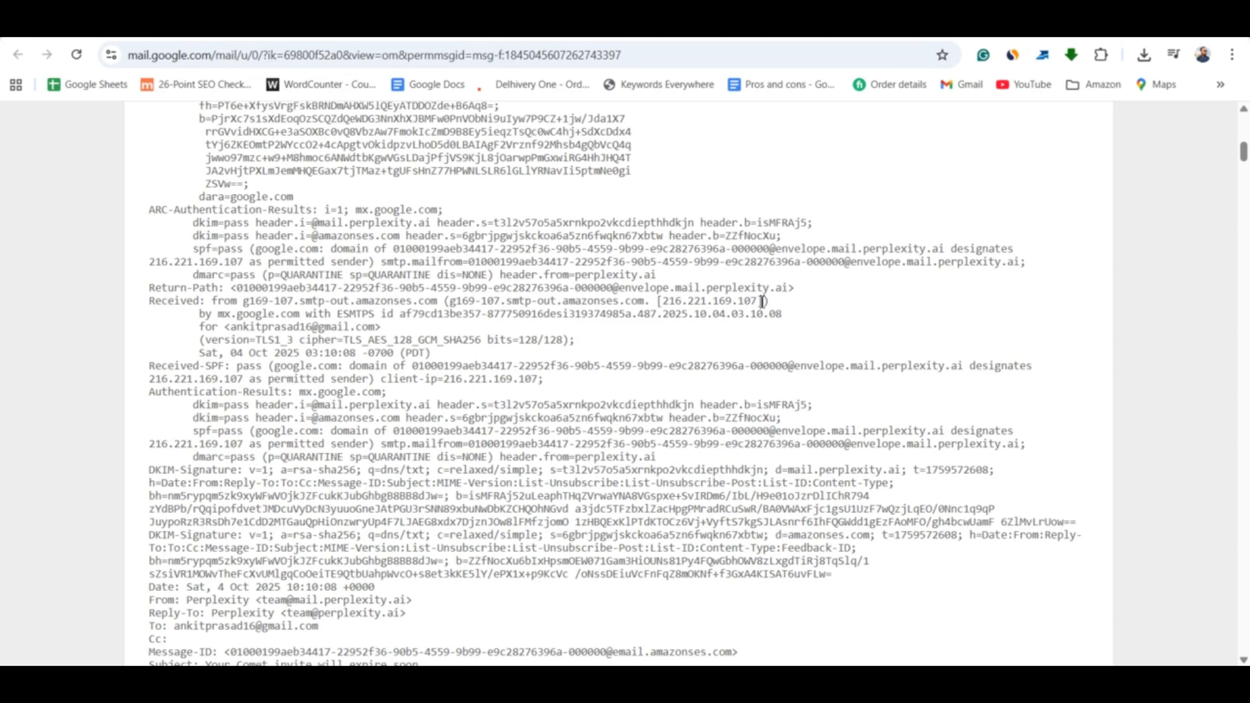
- Return to the Inbox and reopen the Perplexity Comet invite email's more-options menu
click(17, 55)
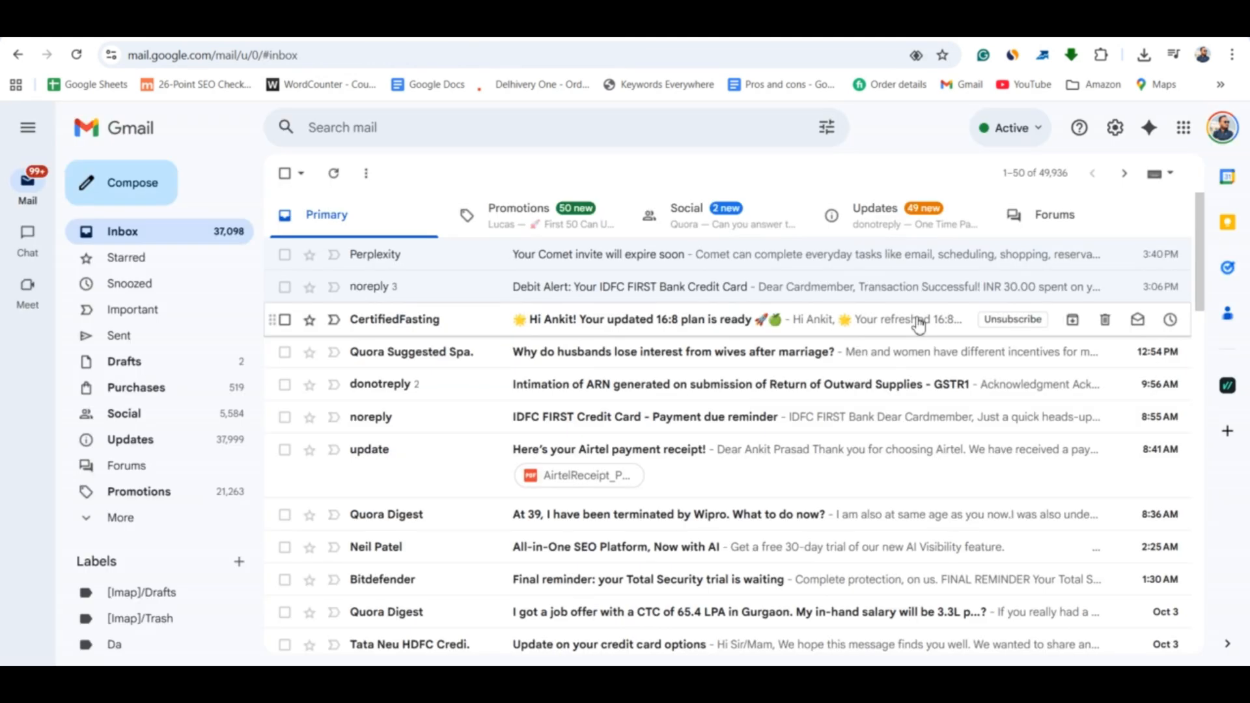
click(374, 254)
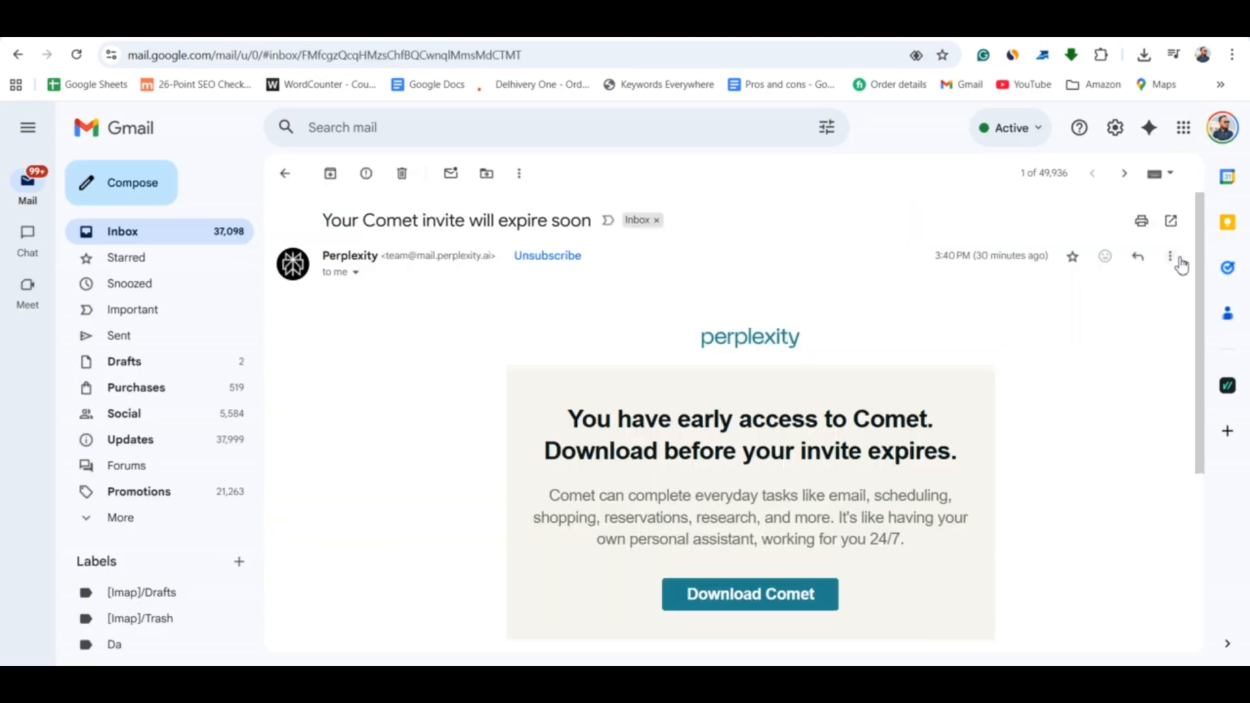
click(749, 594)
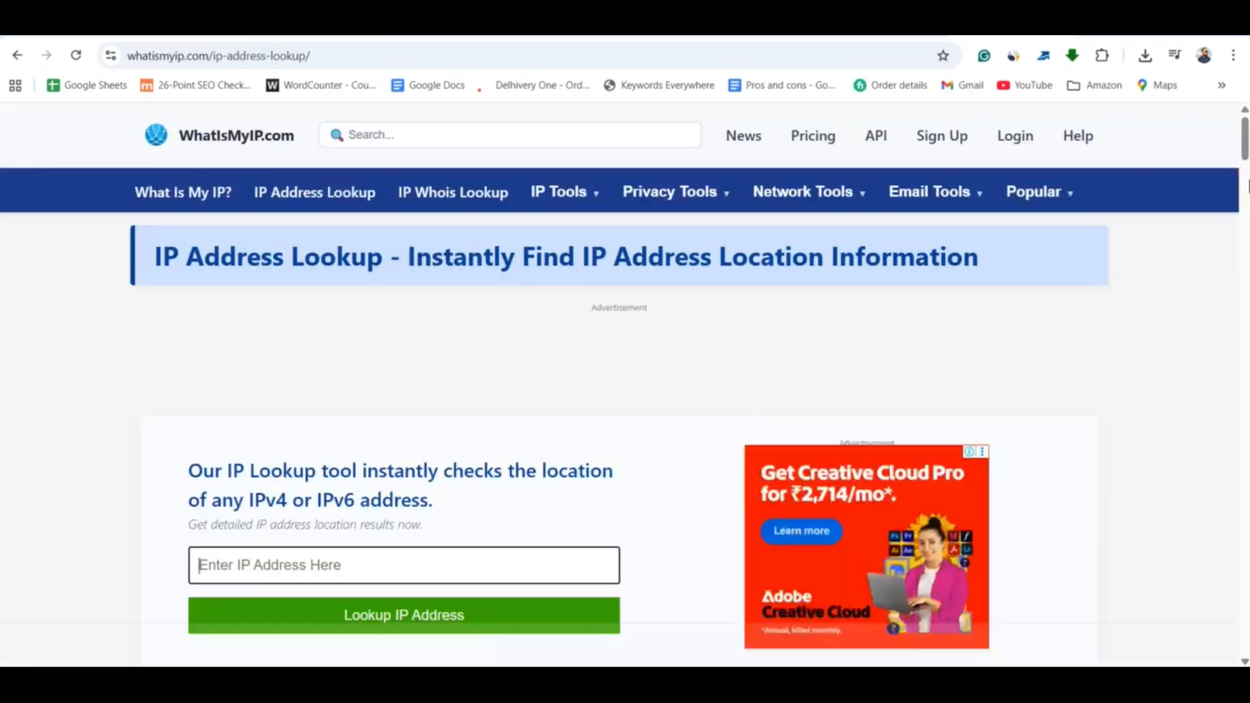
- Look up 216.221.169.107 on WhatIsMyIP's IP address lookup
scroll(down, 3)
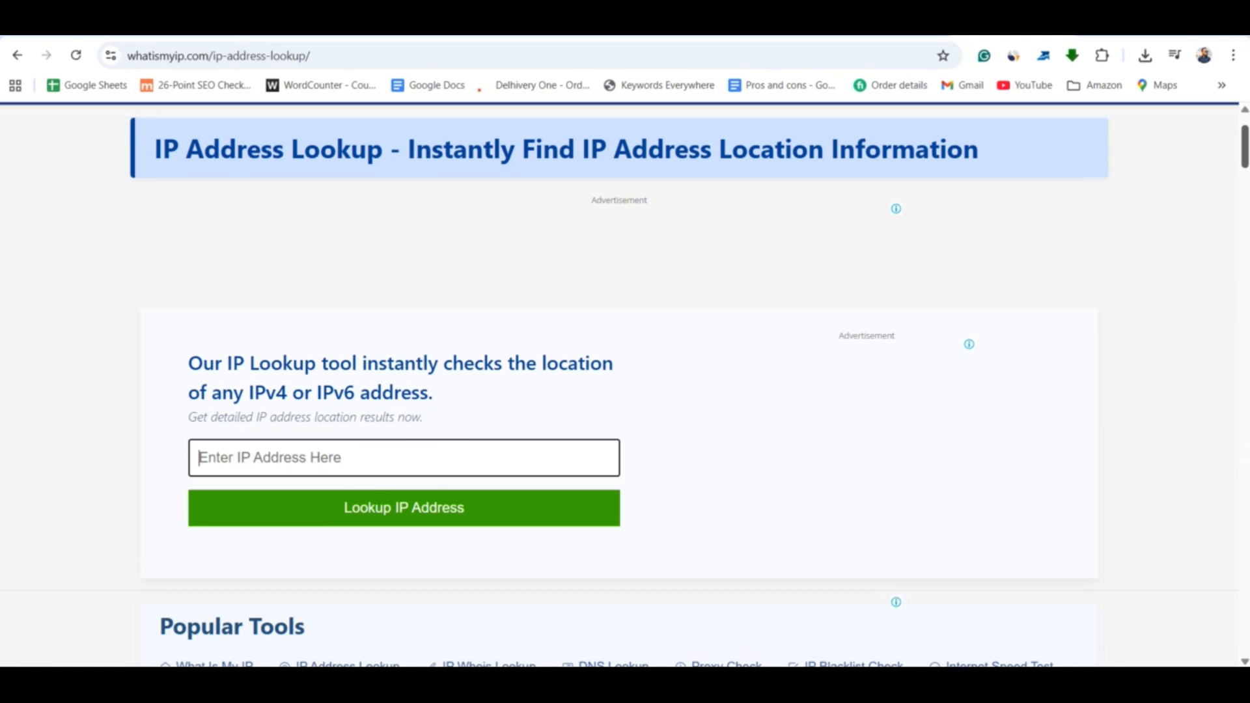
scroll(up, 3)
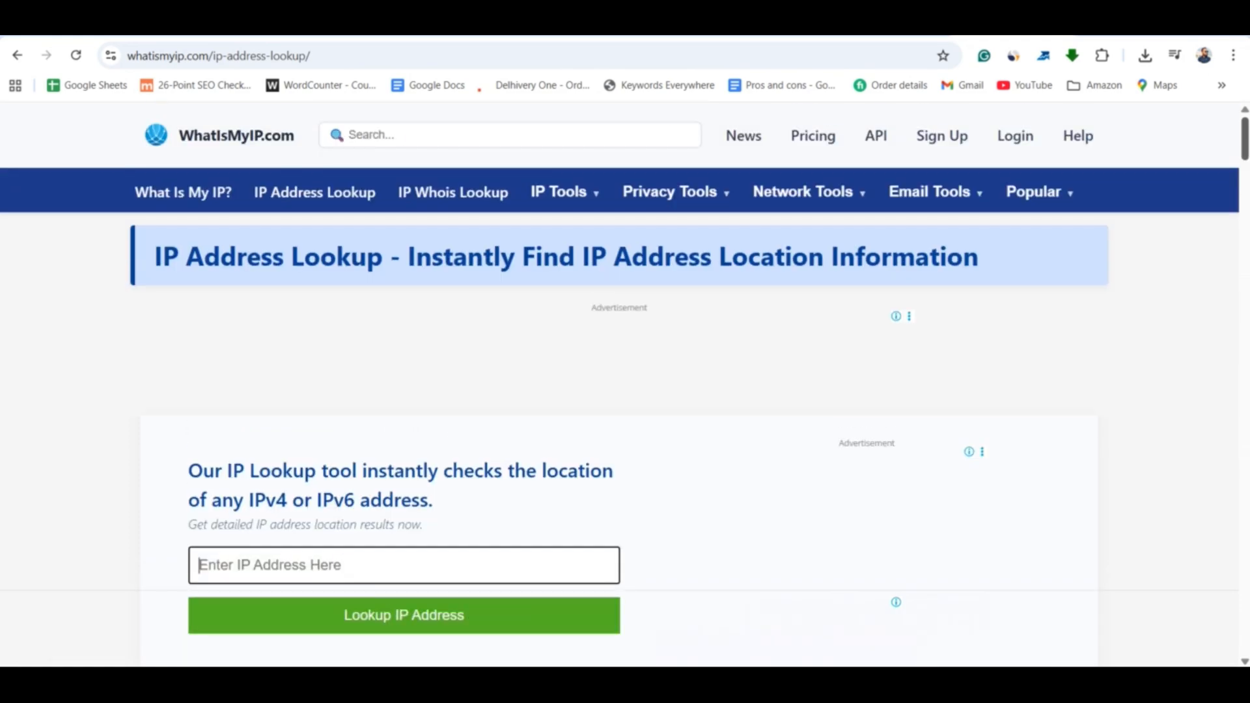
scroll(down, 3)
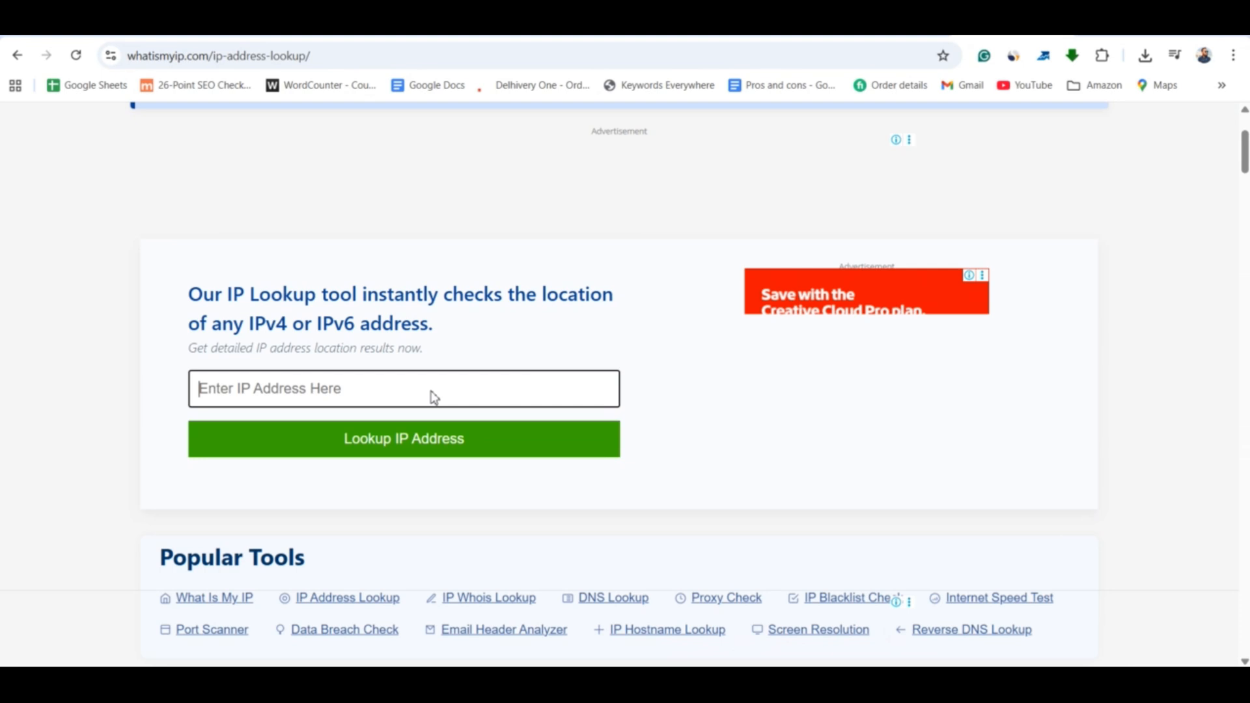
text(216.221.169.107)
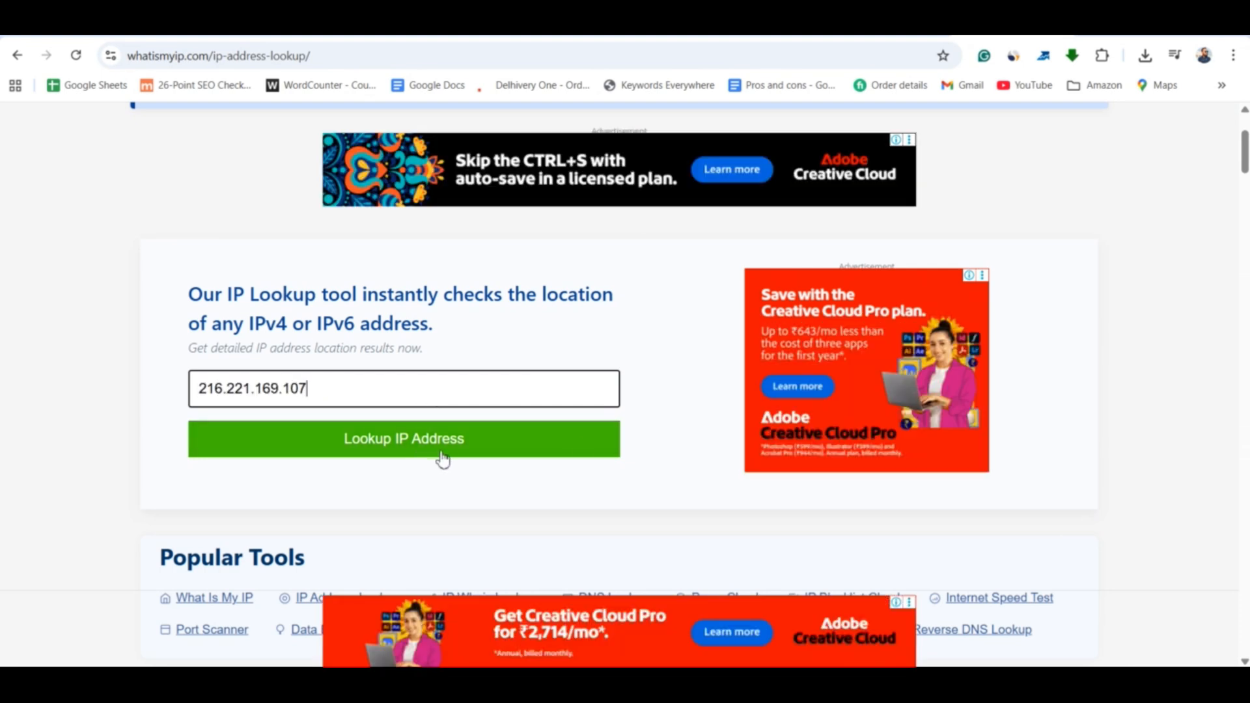
click(404, 439)
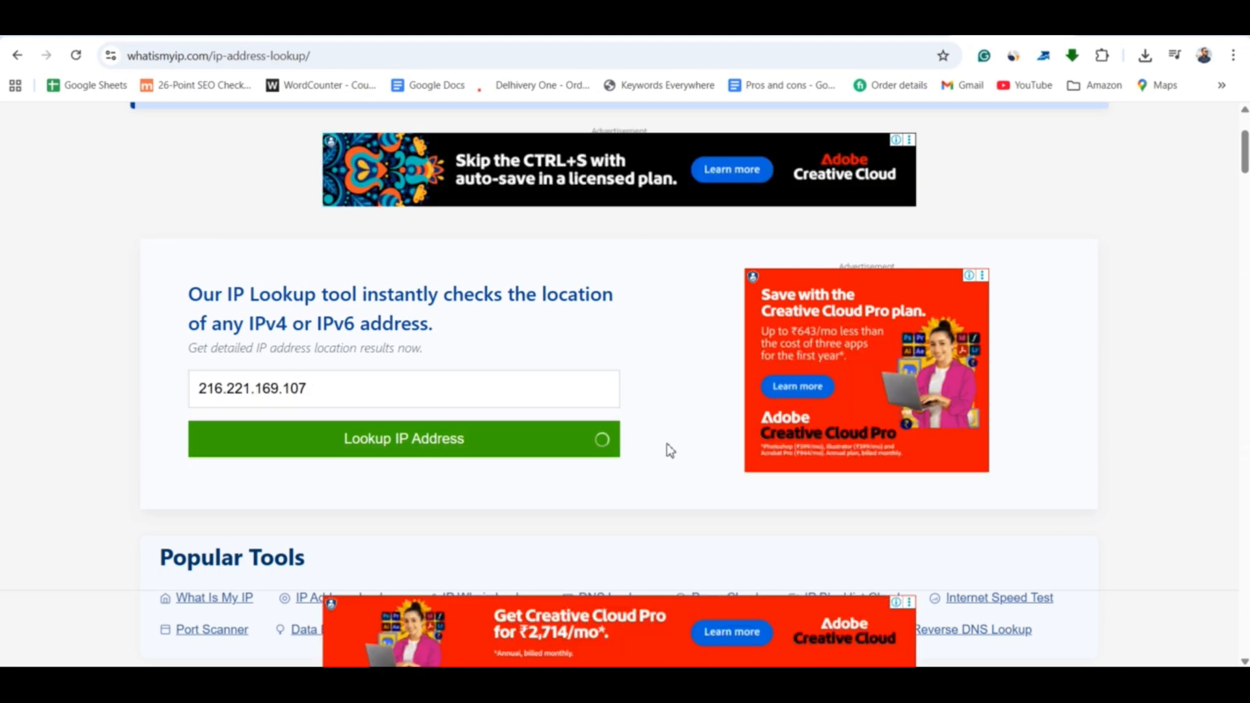
click(403, 439)
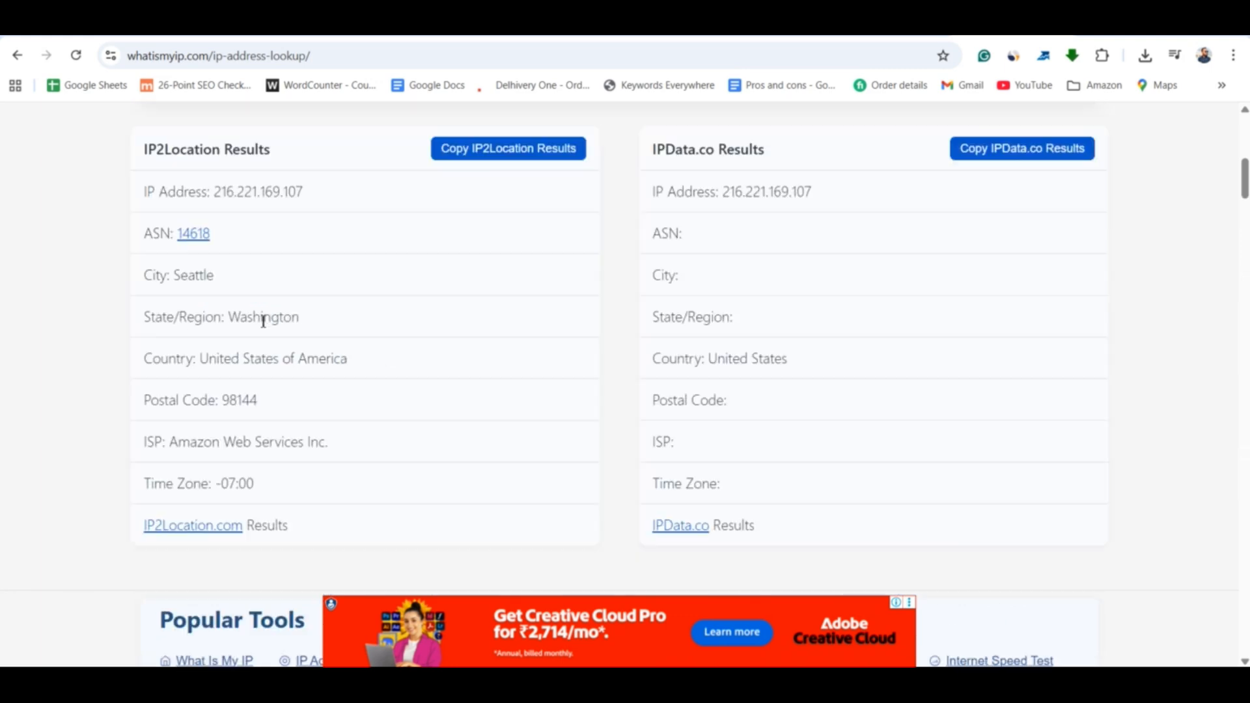
- Read the result: Seattle, Washington, United States of America, on Amazon Web Services
double_click(263, 316)
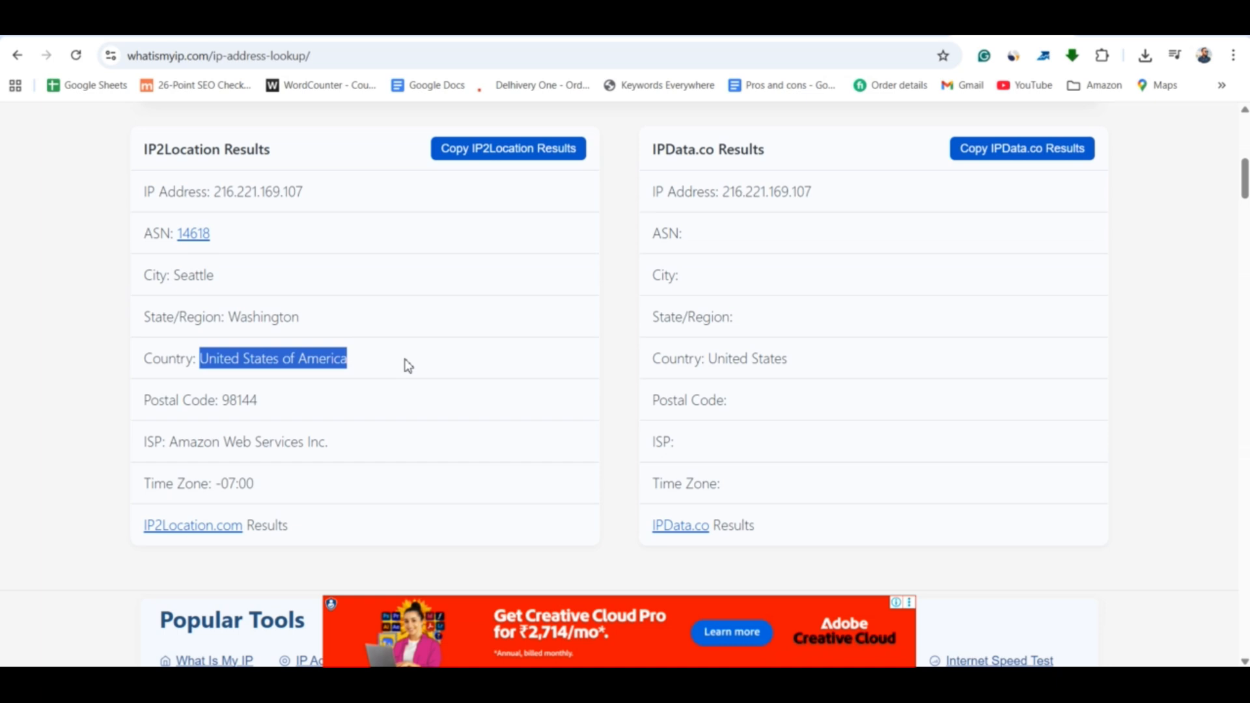
scroll(up, 3)
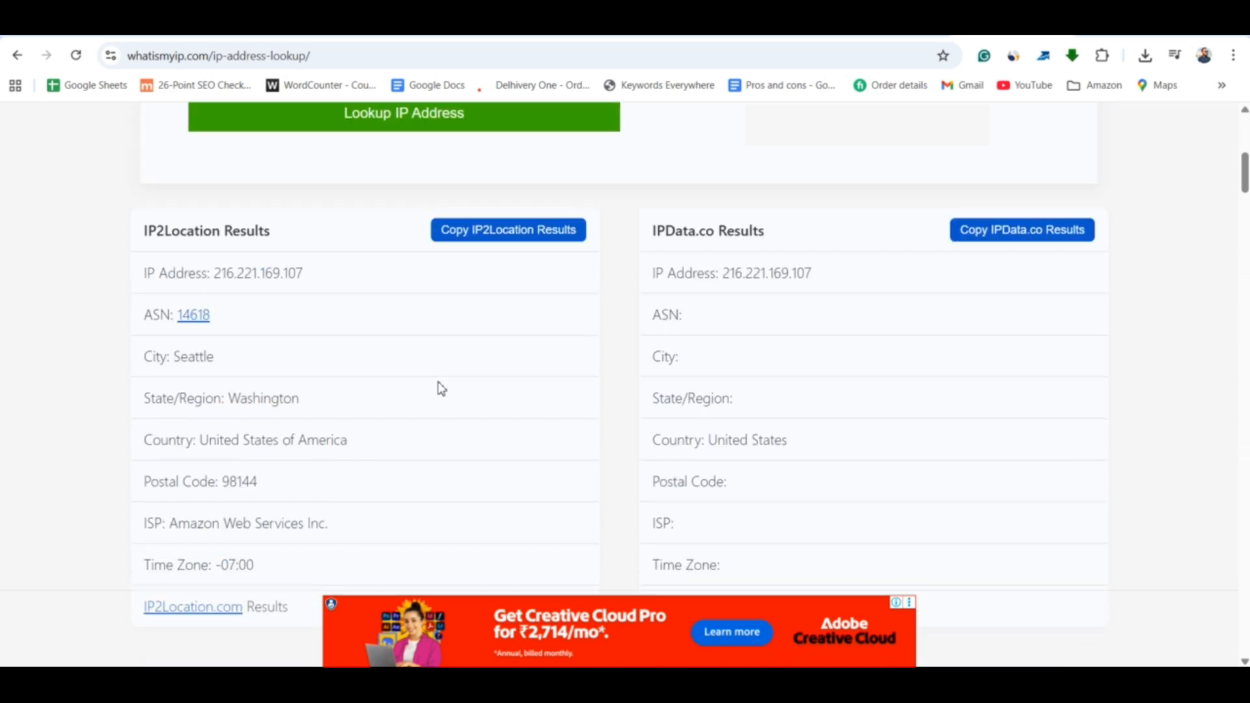
scroll(up, 3)
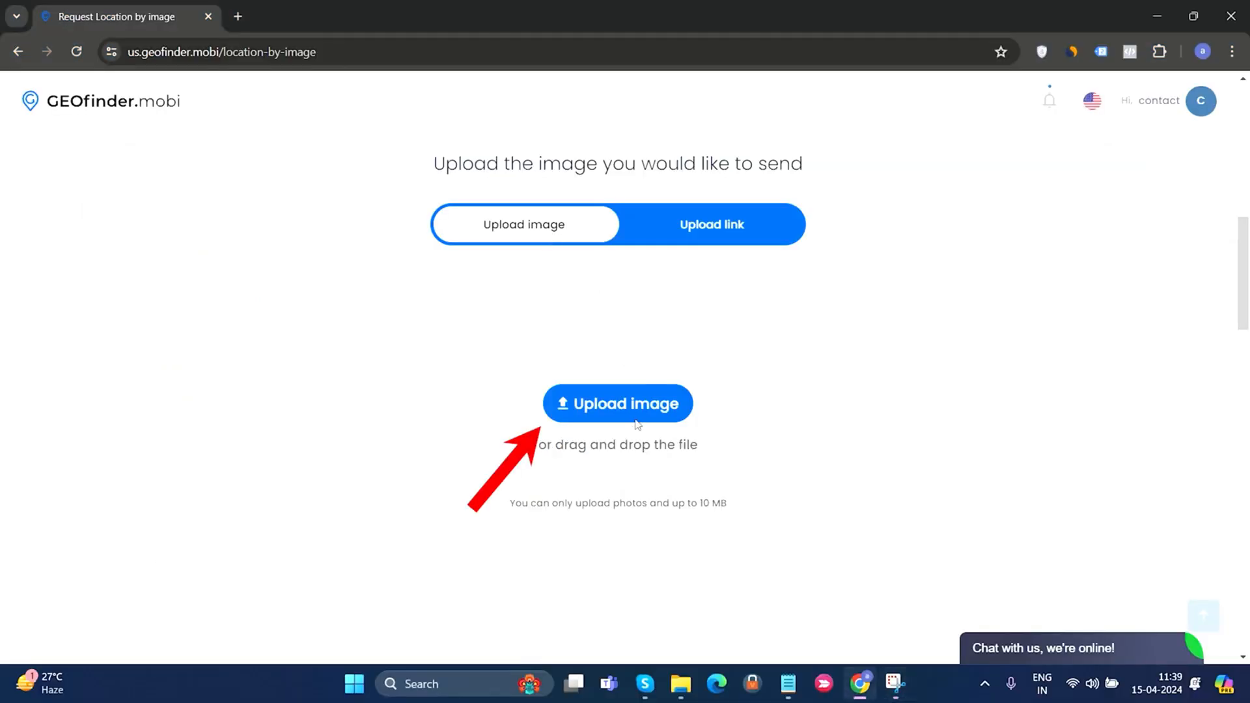
click(617, 402)
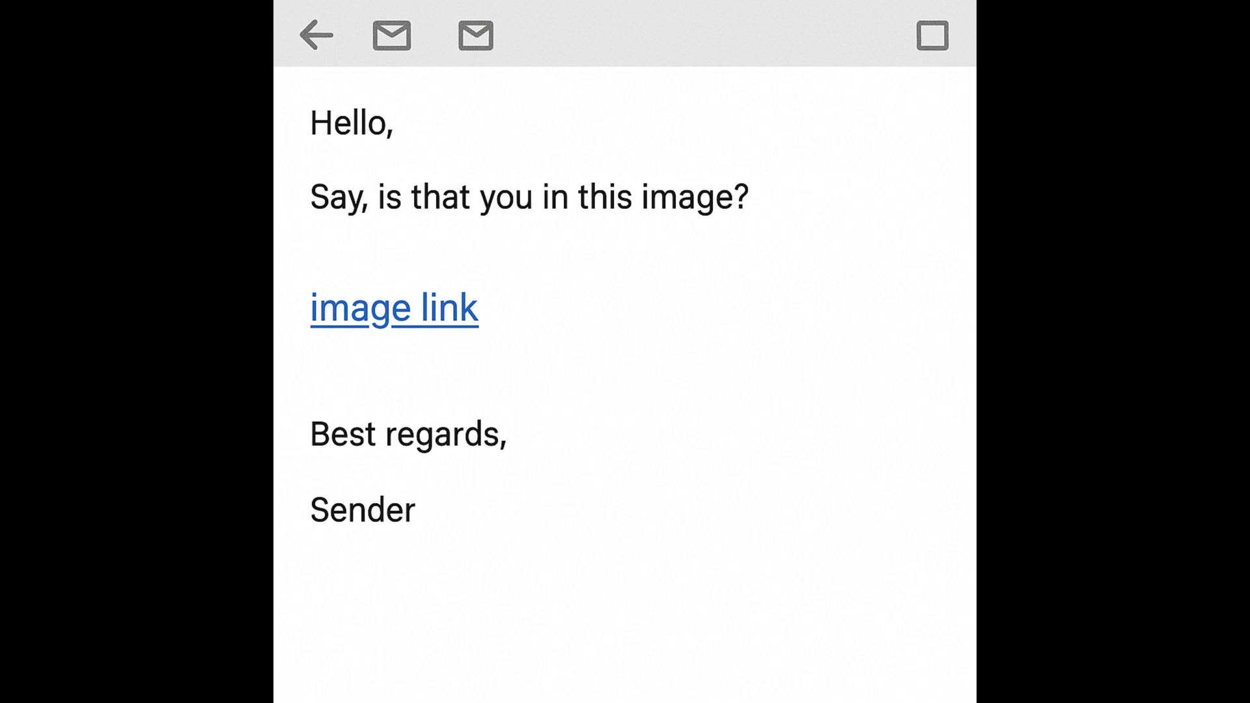
click(394, 307)
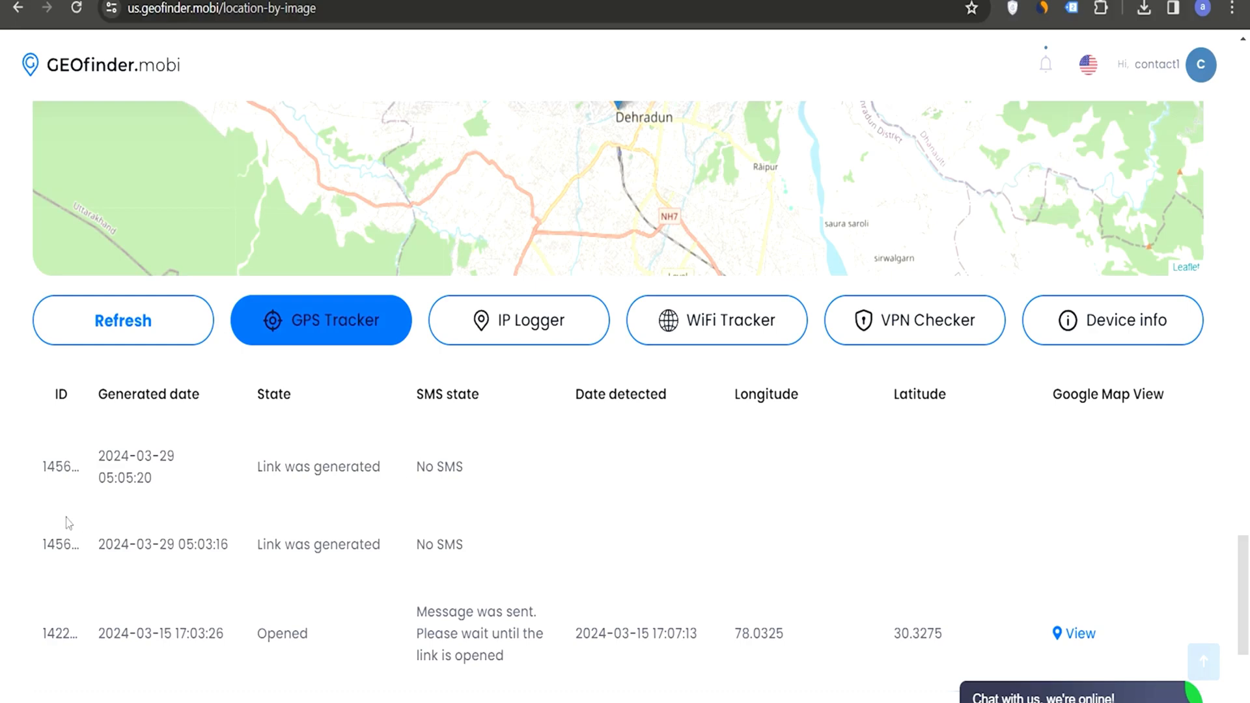
- Show the IP Logger results (Faridabad, Dehra Dun) and view a detected location pinned in Google Maps
scroll(down, 3)
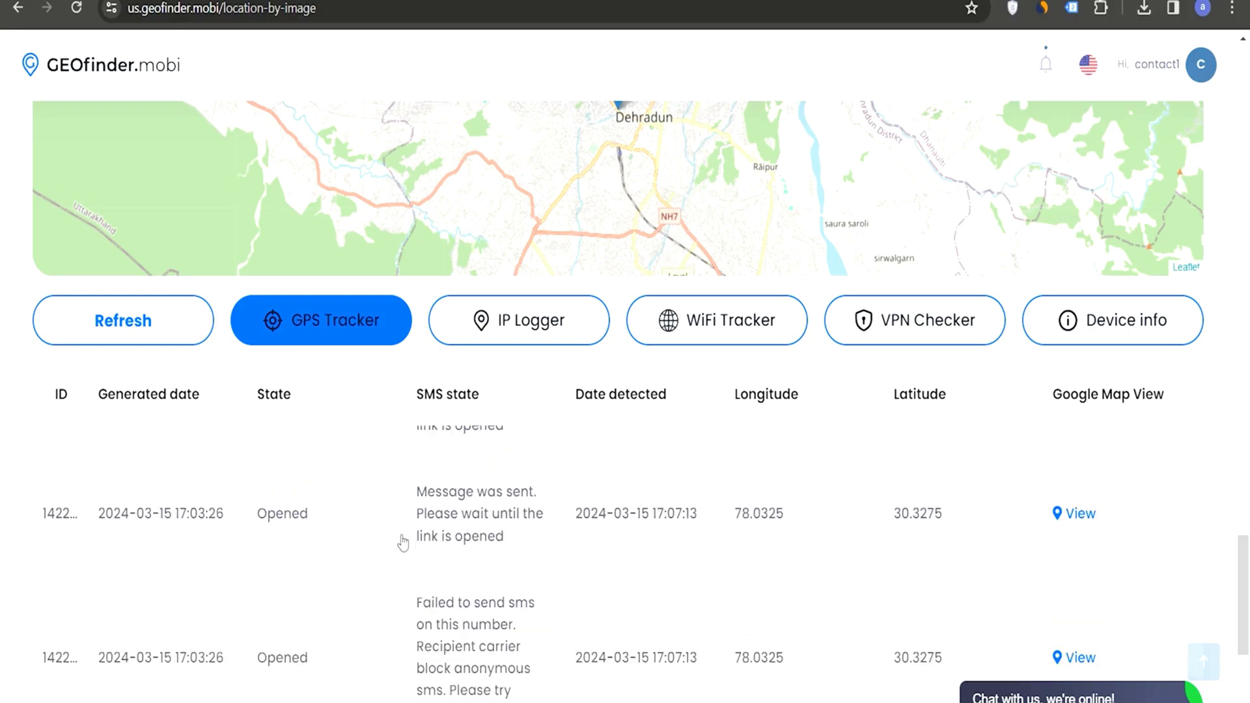
click(519, 320)
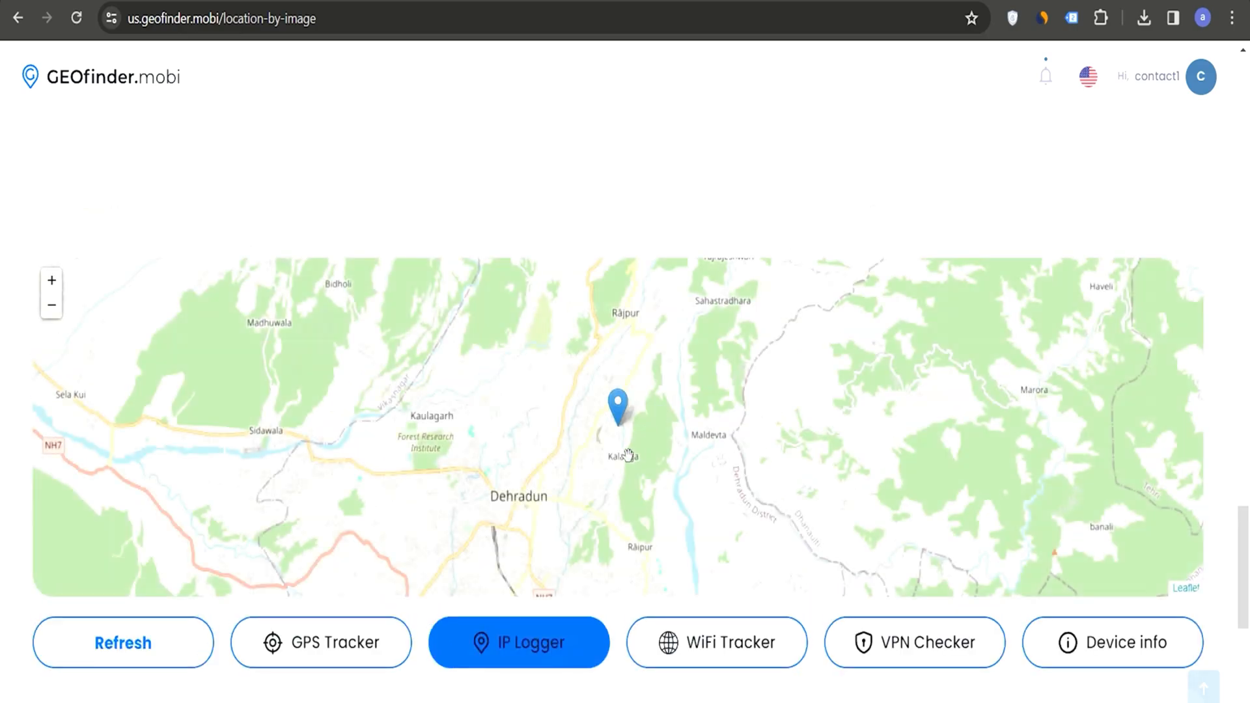
scroll(down, 3)
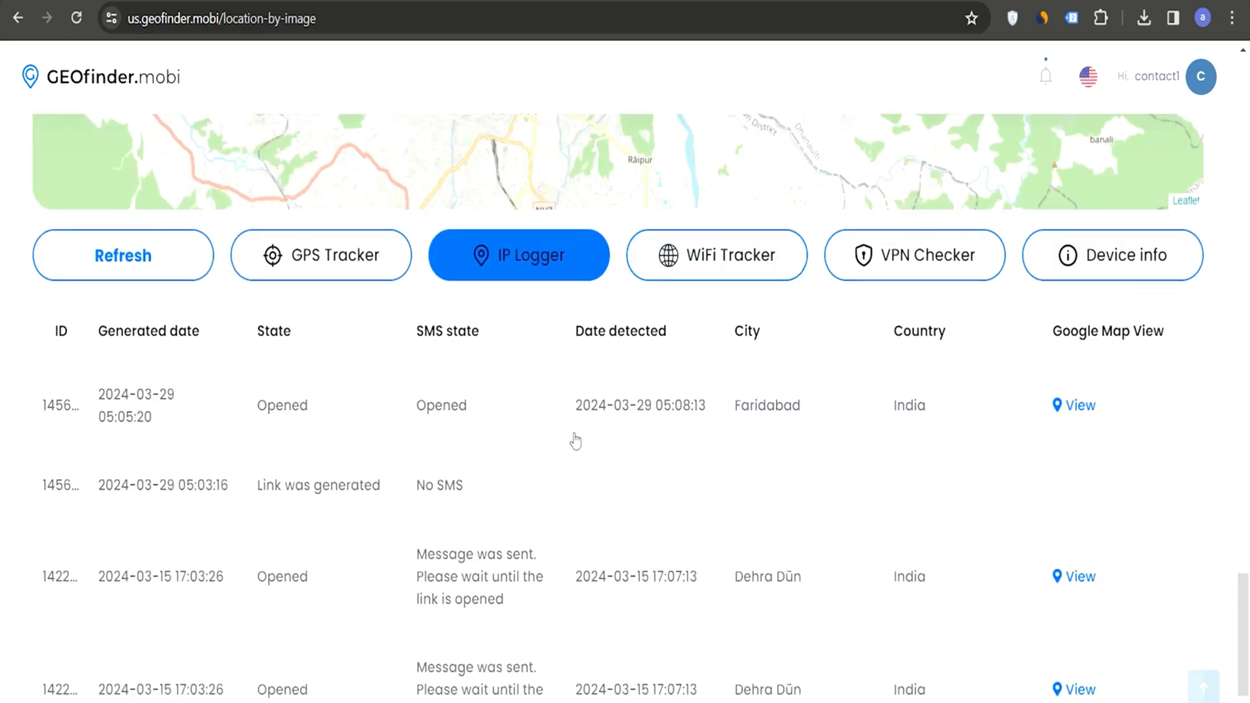
mouse_move(281, 406)
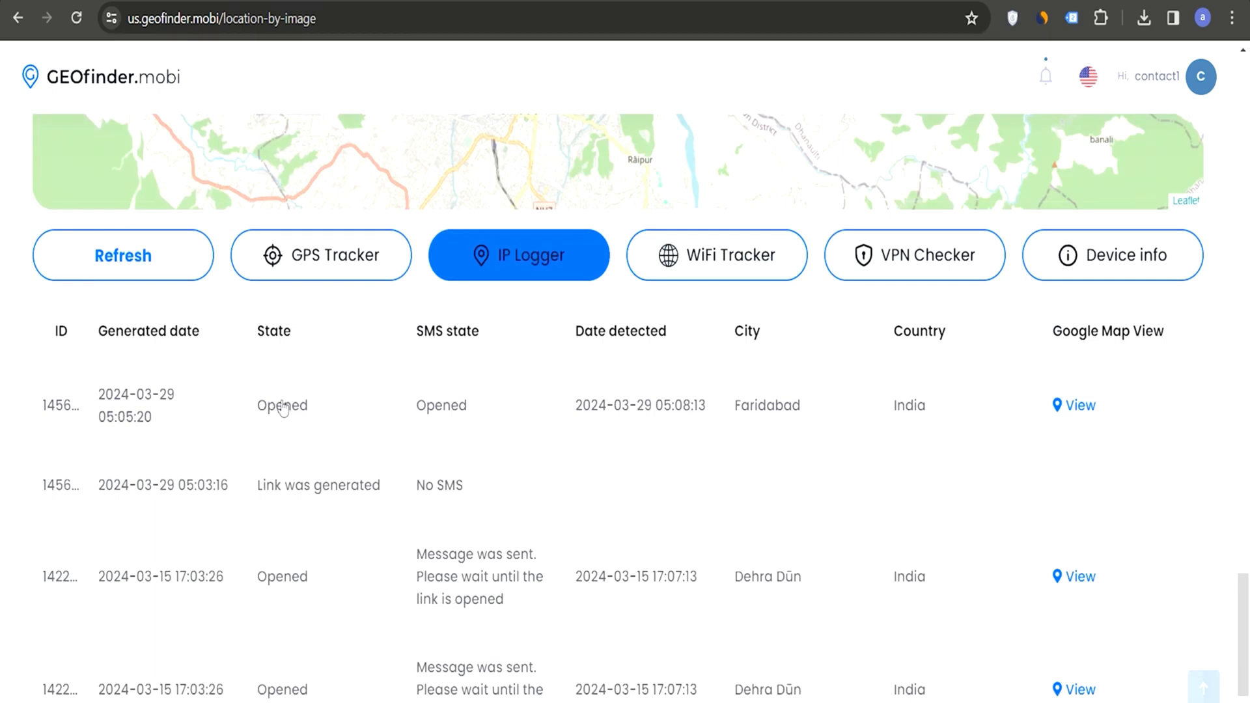
click(1078, 577)
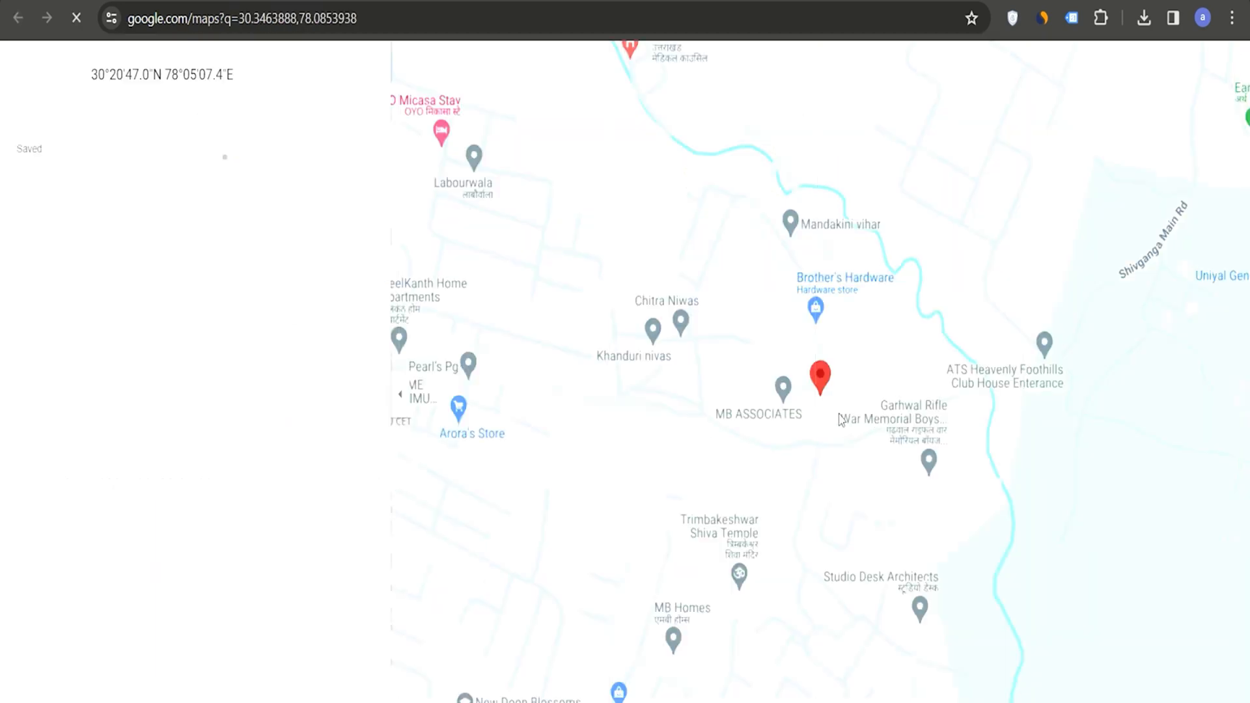